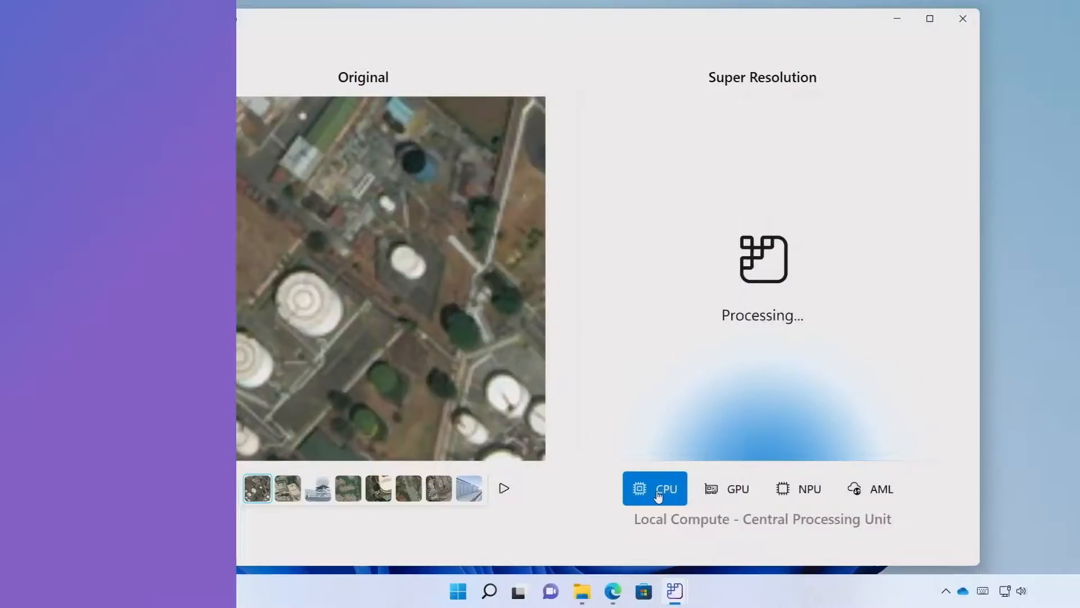
Run the super-resolution upscaling on the GPU, then on the NPU, for the dome tower photo.
click(698, 489)
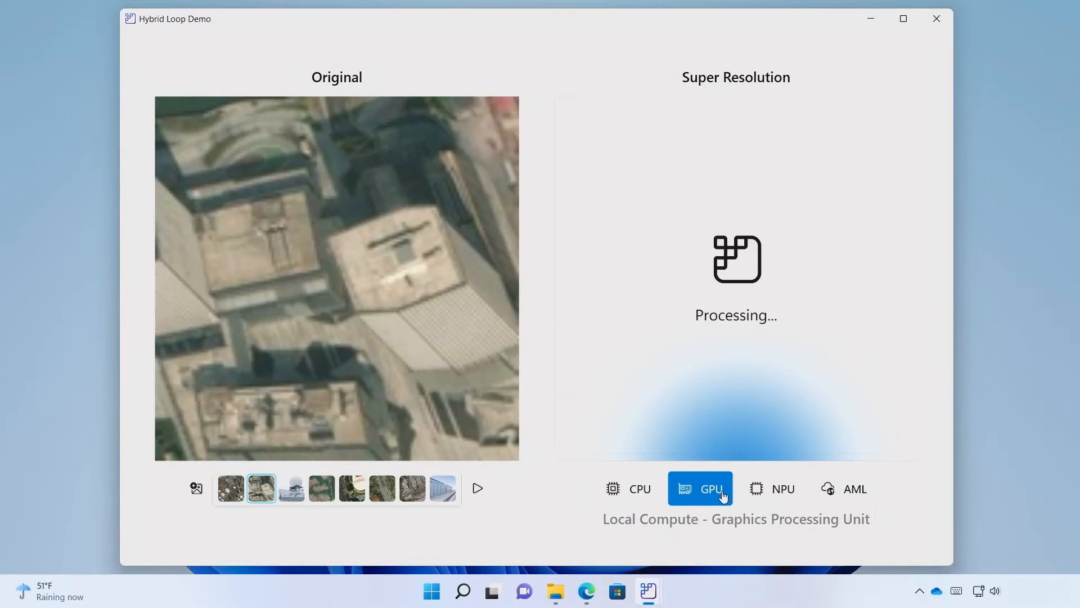
click(771, 488)
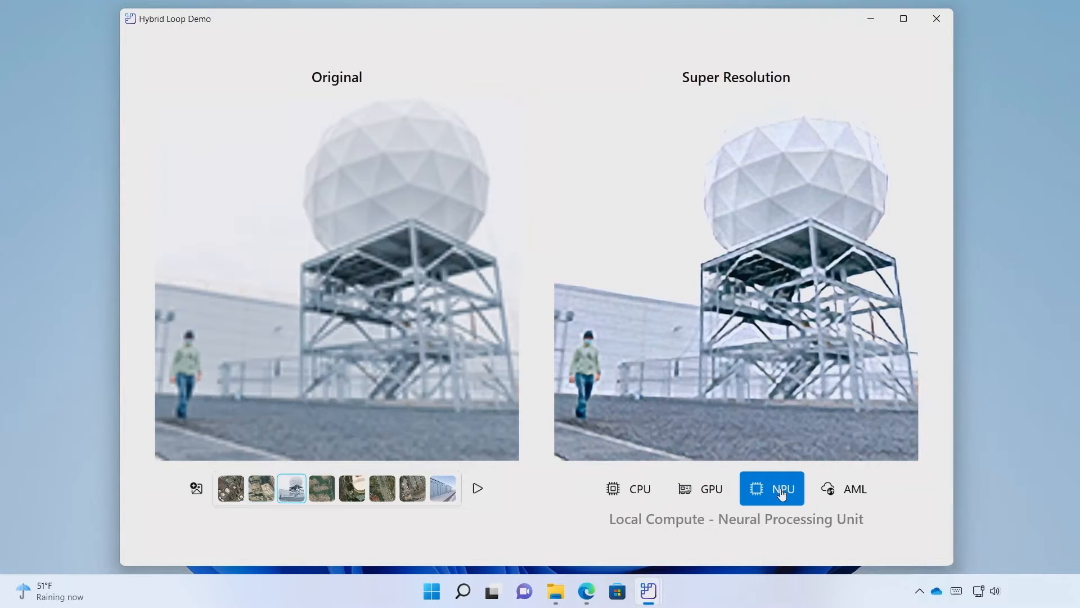